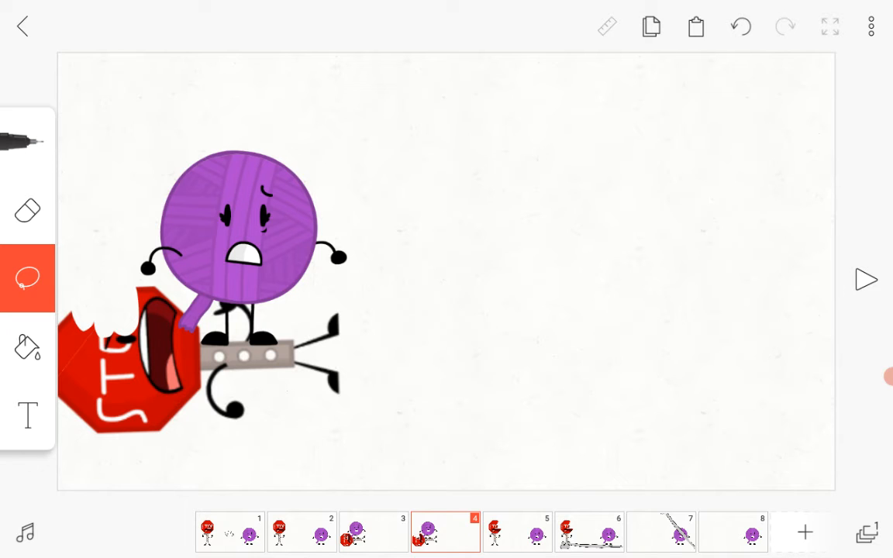
Jump to frame 8 in the timeline, showing the yarn ball standing alone
left_click(864, 279)
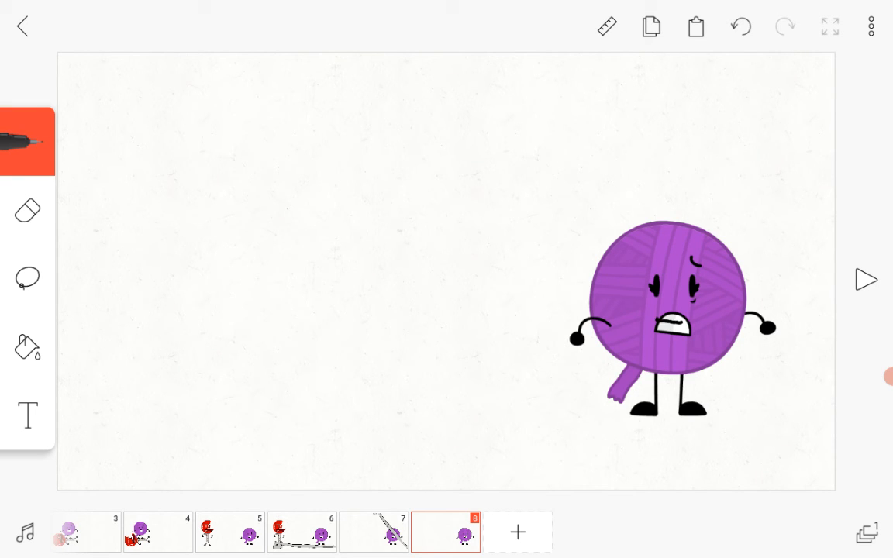
Begin the black title with an oval and an upright stroke at the upper left
left_click(784, 24)
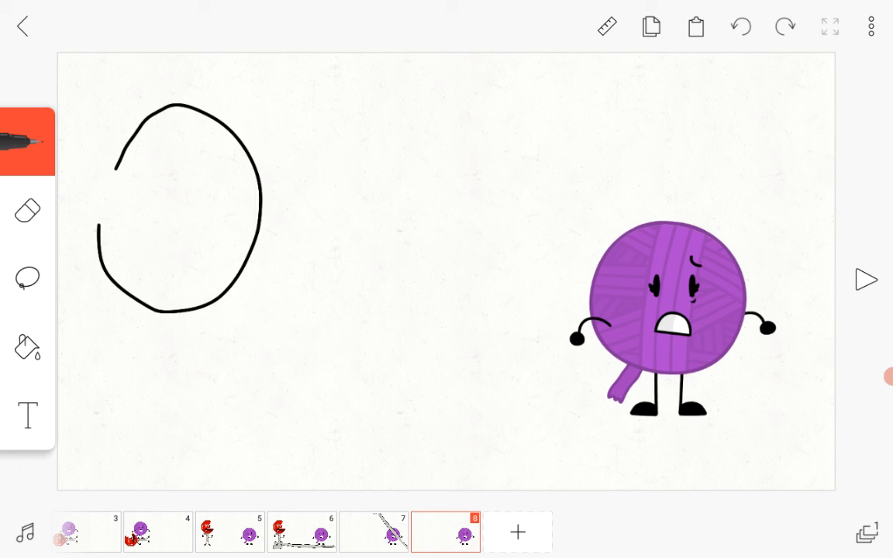
left_click_drag(310, 139, 293, 287)
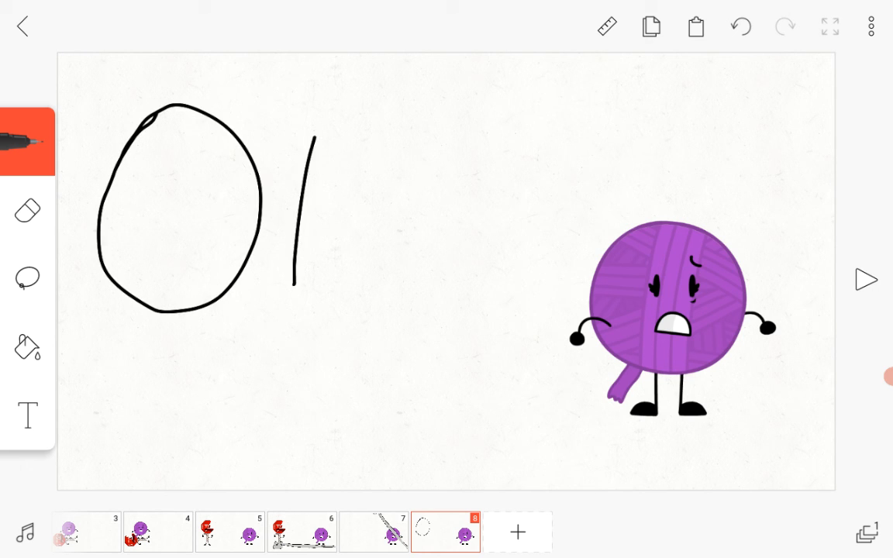